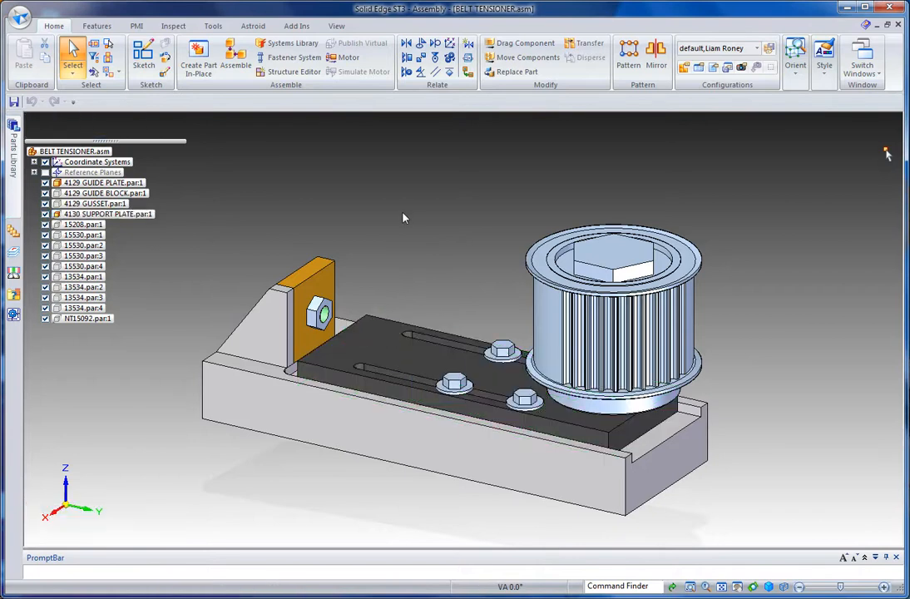
mouse_move(409, 216)
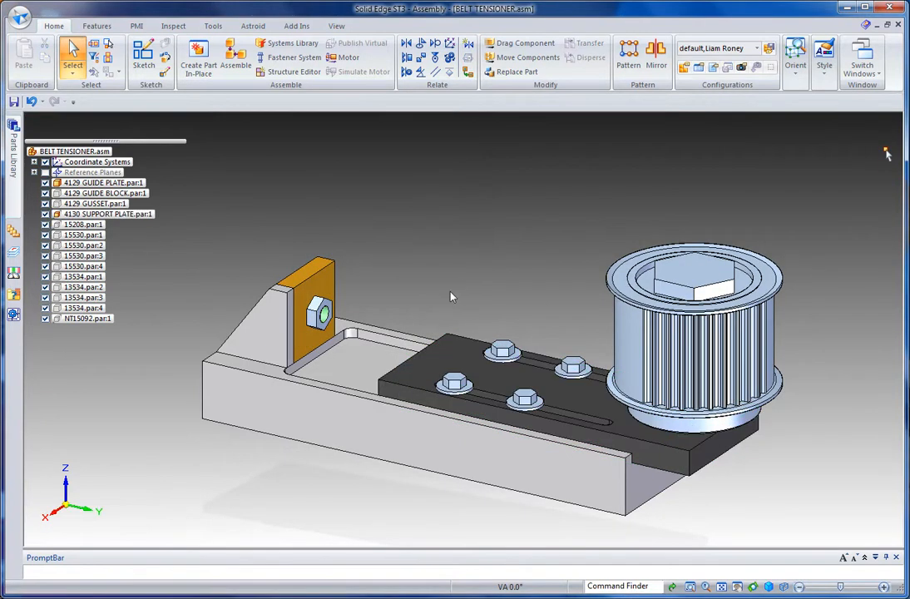
mouse_move(464, 269)
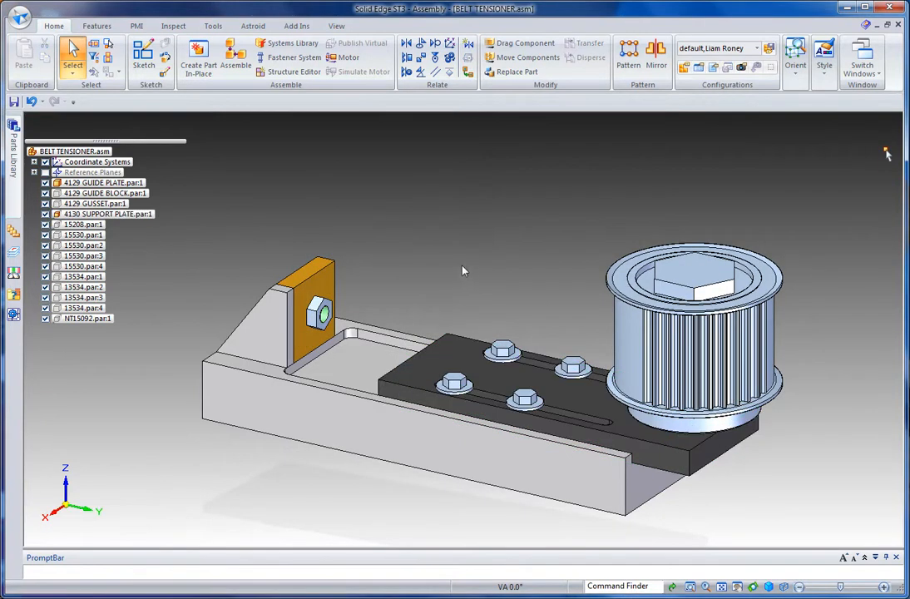
- Edit 4130 SUPPORT PLATE in place and move Protrusion 1 to synchronous
left_click(108, 213)
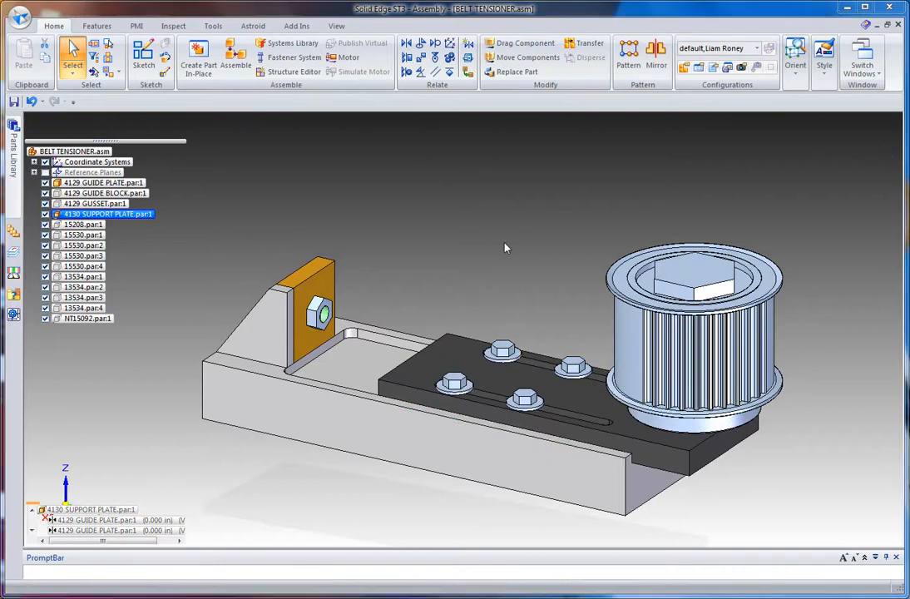
mouse_move(416, 243)
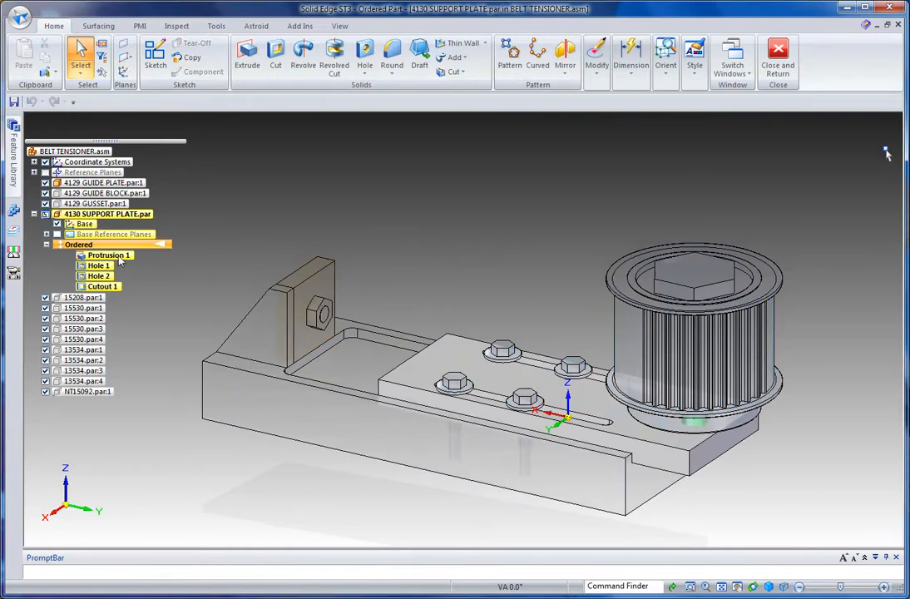
mouse_move(299, 220)
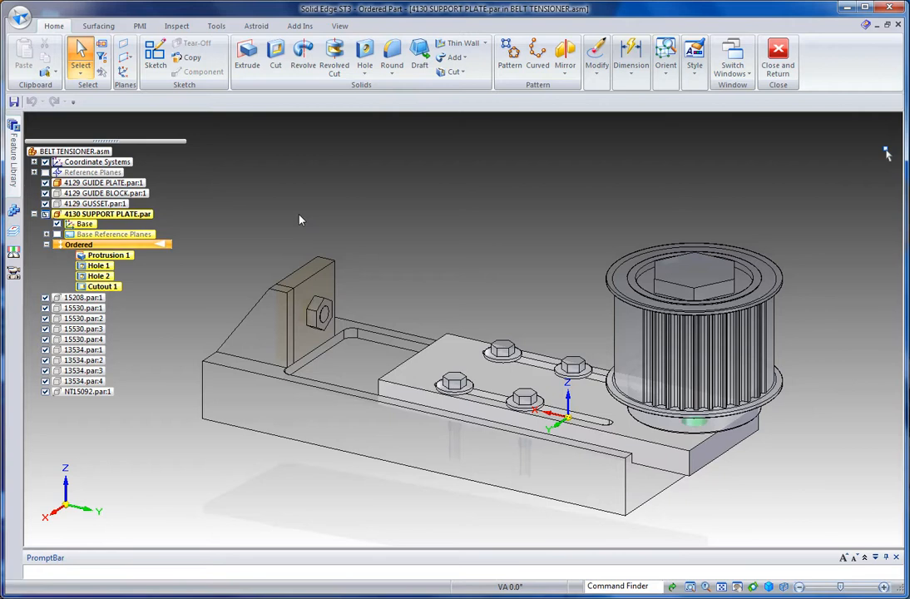
mouse_move(455, 249)
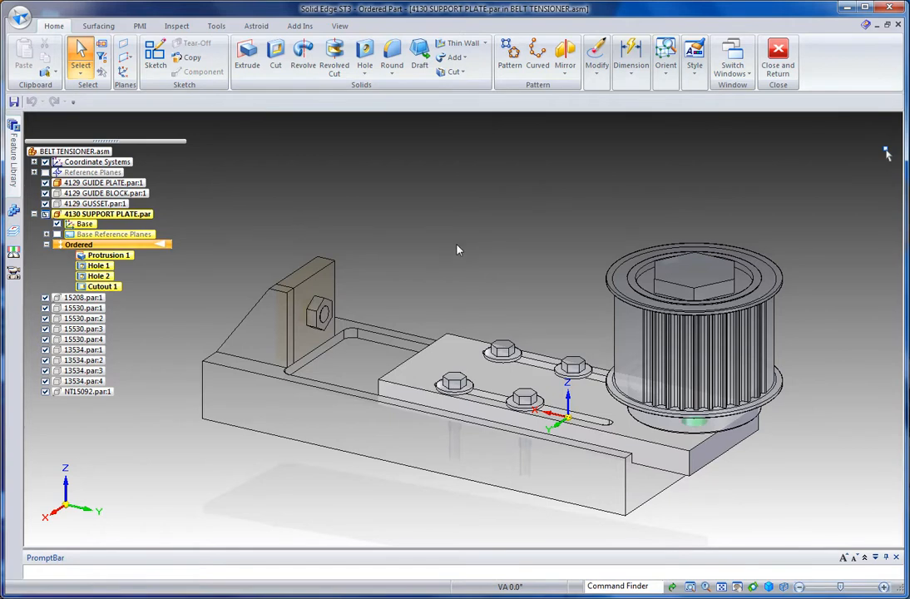
left_click(107, 254)
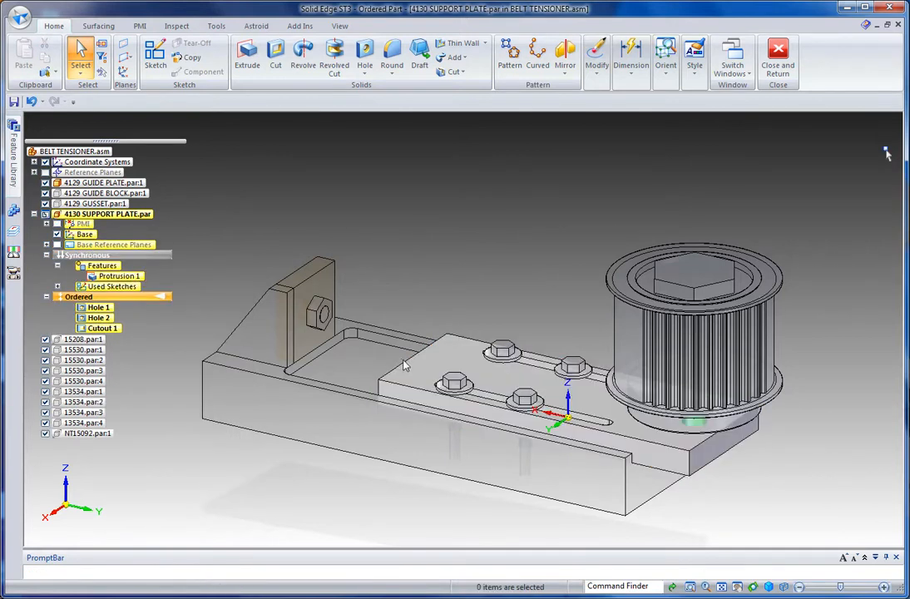
left_click(403, 363)
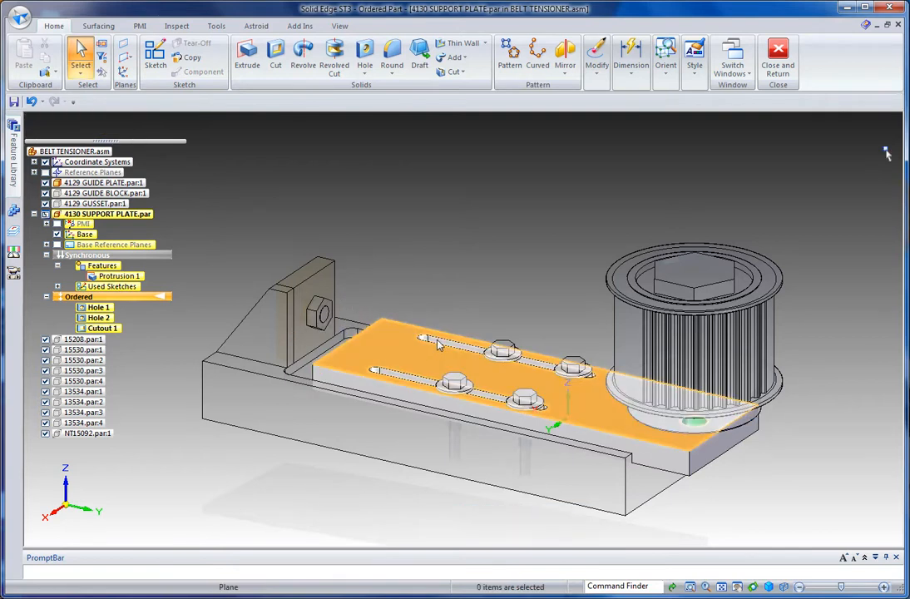
- Close the plate sketch and return to the top-level belt tensioner assembly
left_click(439, 344)
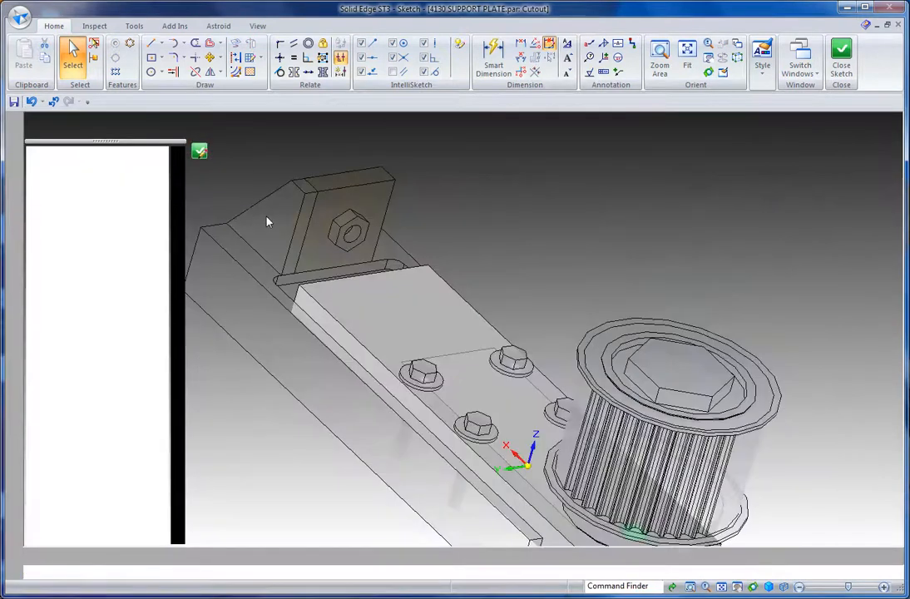
left_click(842, 50)
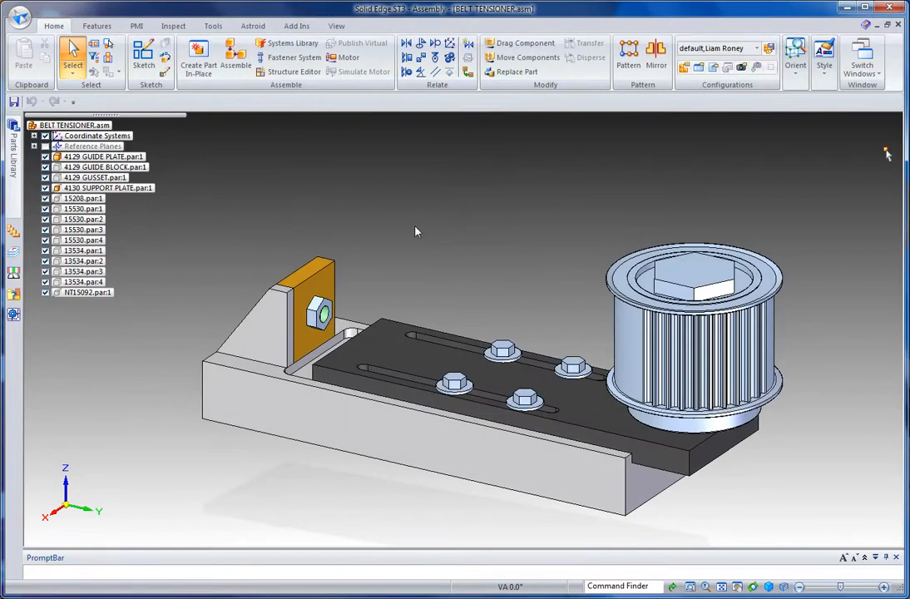
- Zoom to the plate end and pick the support plate's end face for a direct edit
left_click(73, 65)
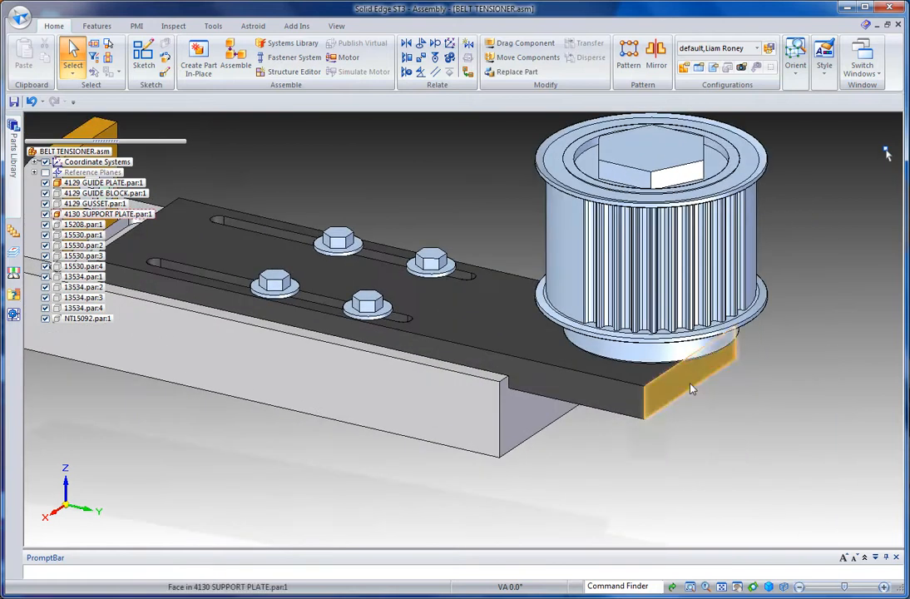
left_click(682, 391)
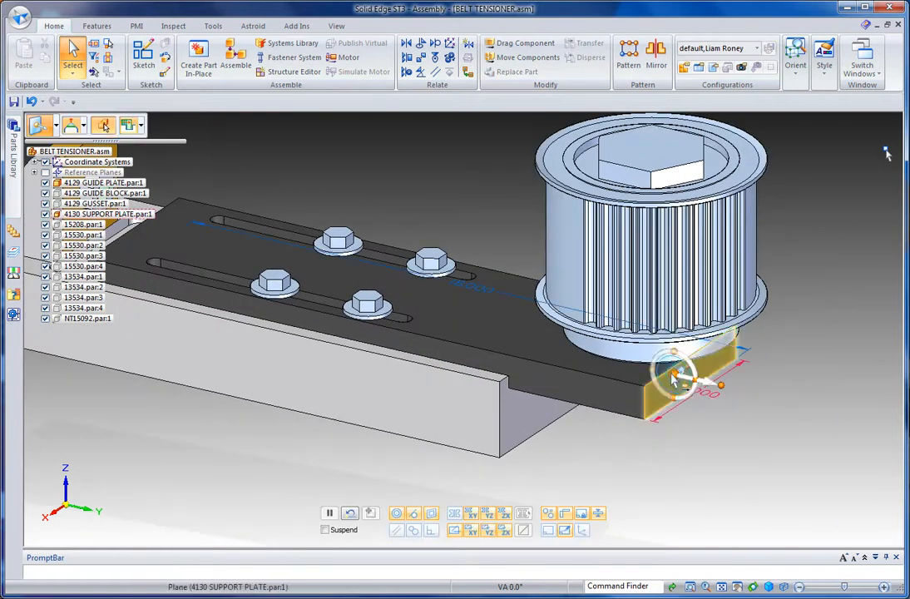